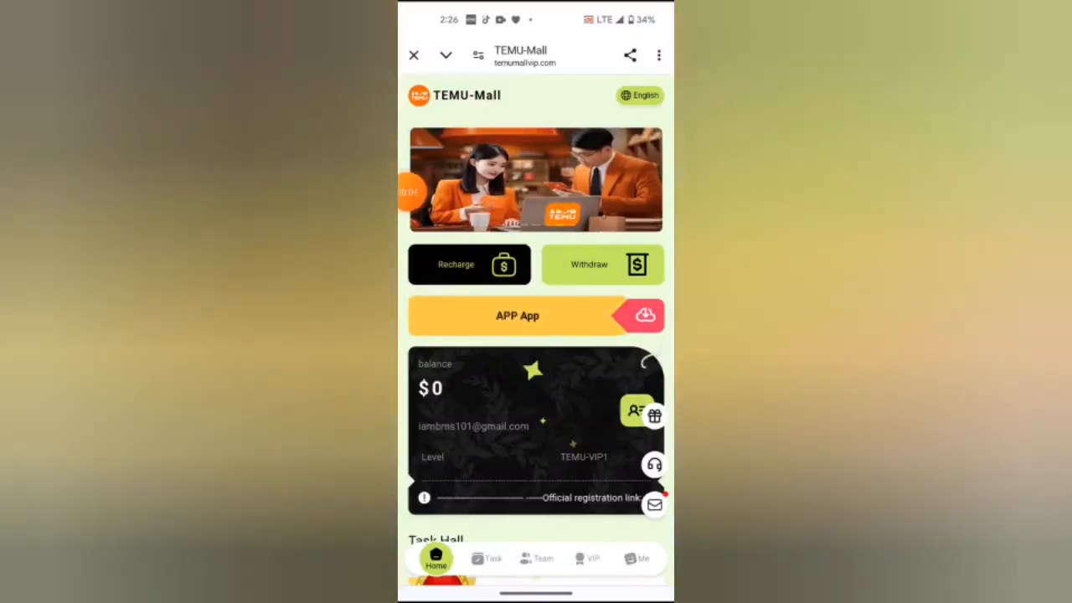
- Show the recharge page with the TRC20 USDT deposit address and QR code
click(469, 265)
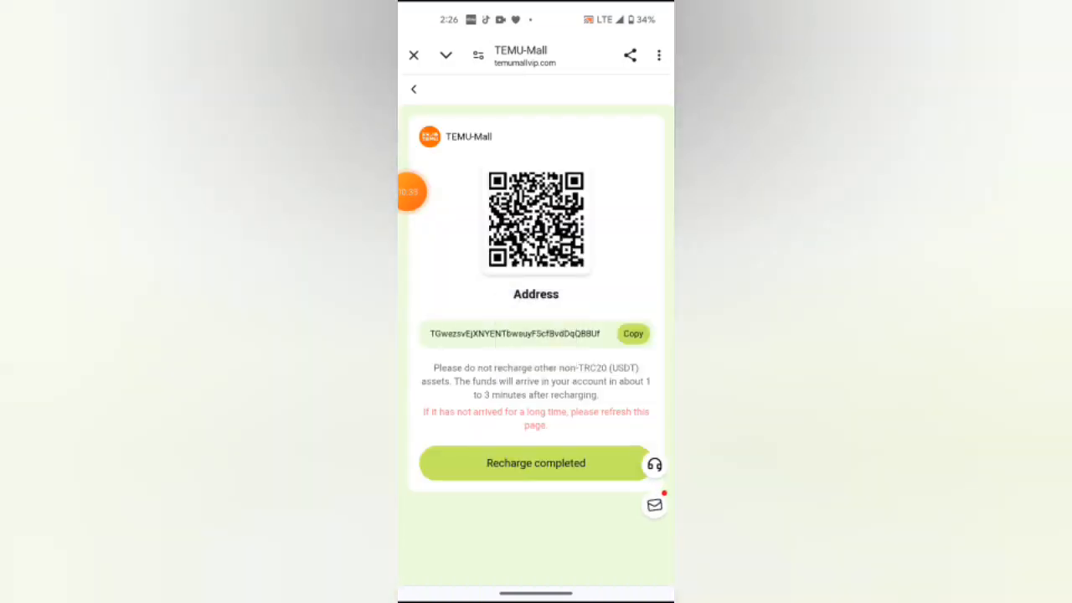
- Return home and show the Team page with invitation link and commission levels
click(536, 462)
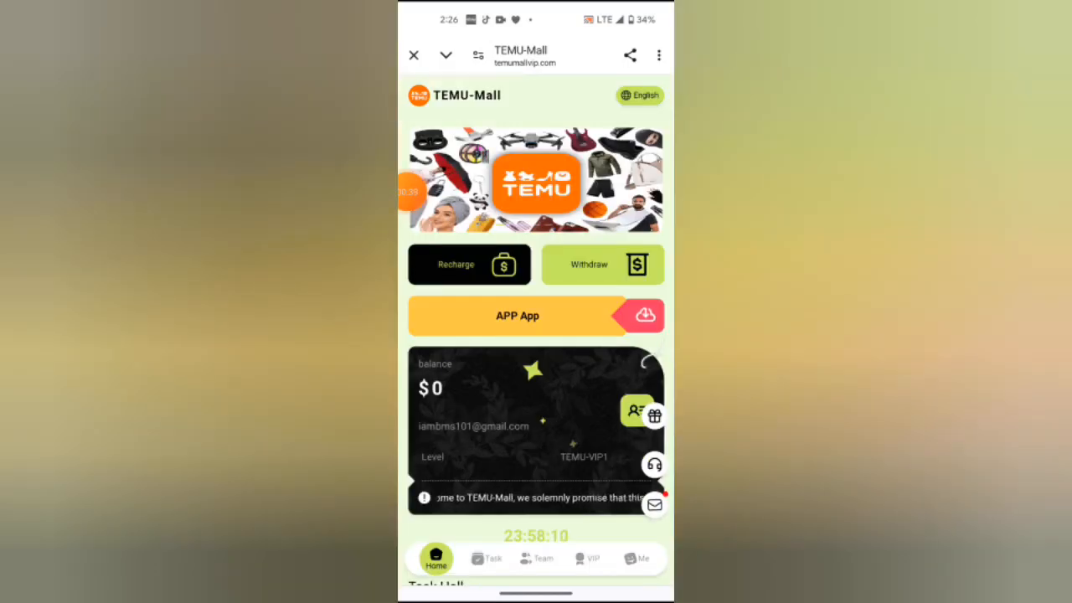
click(535, 559)
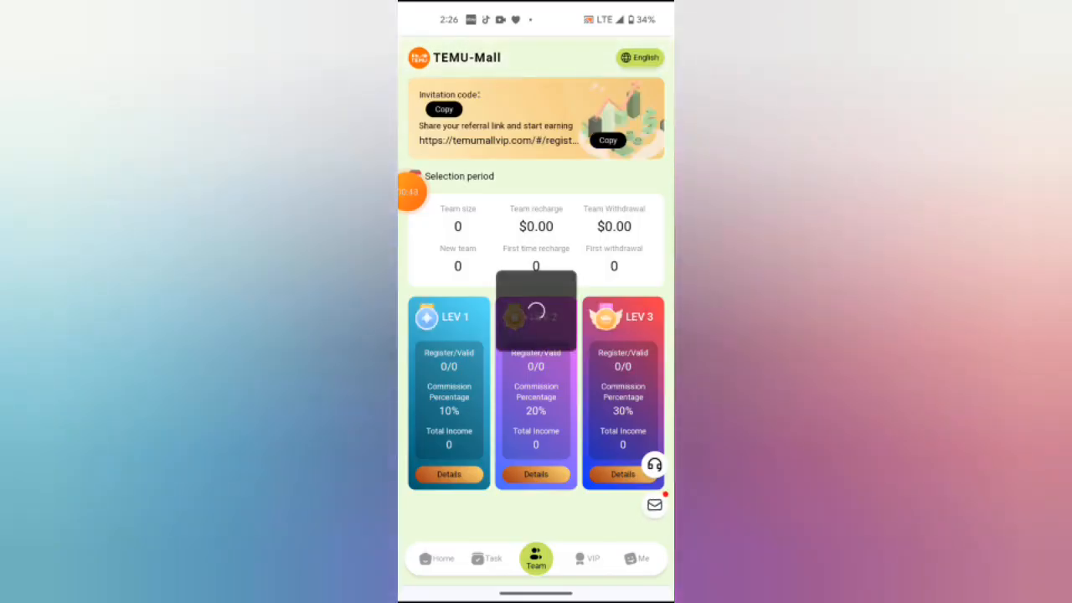
click(586, 559)
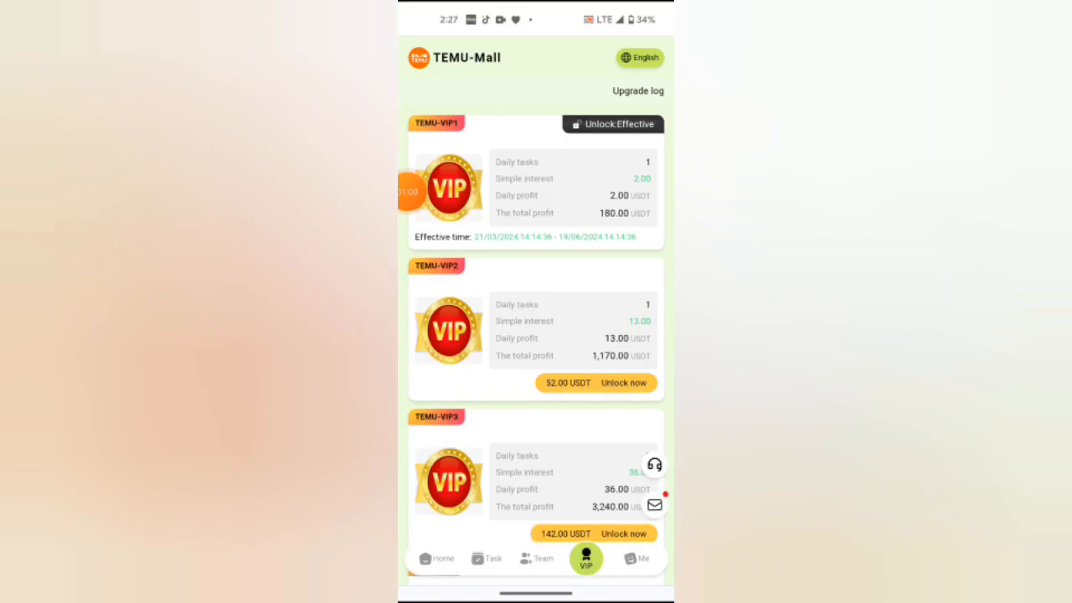